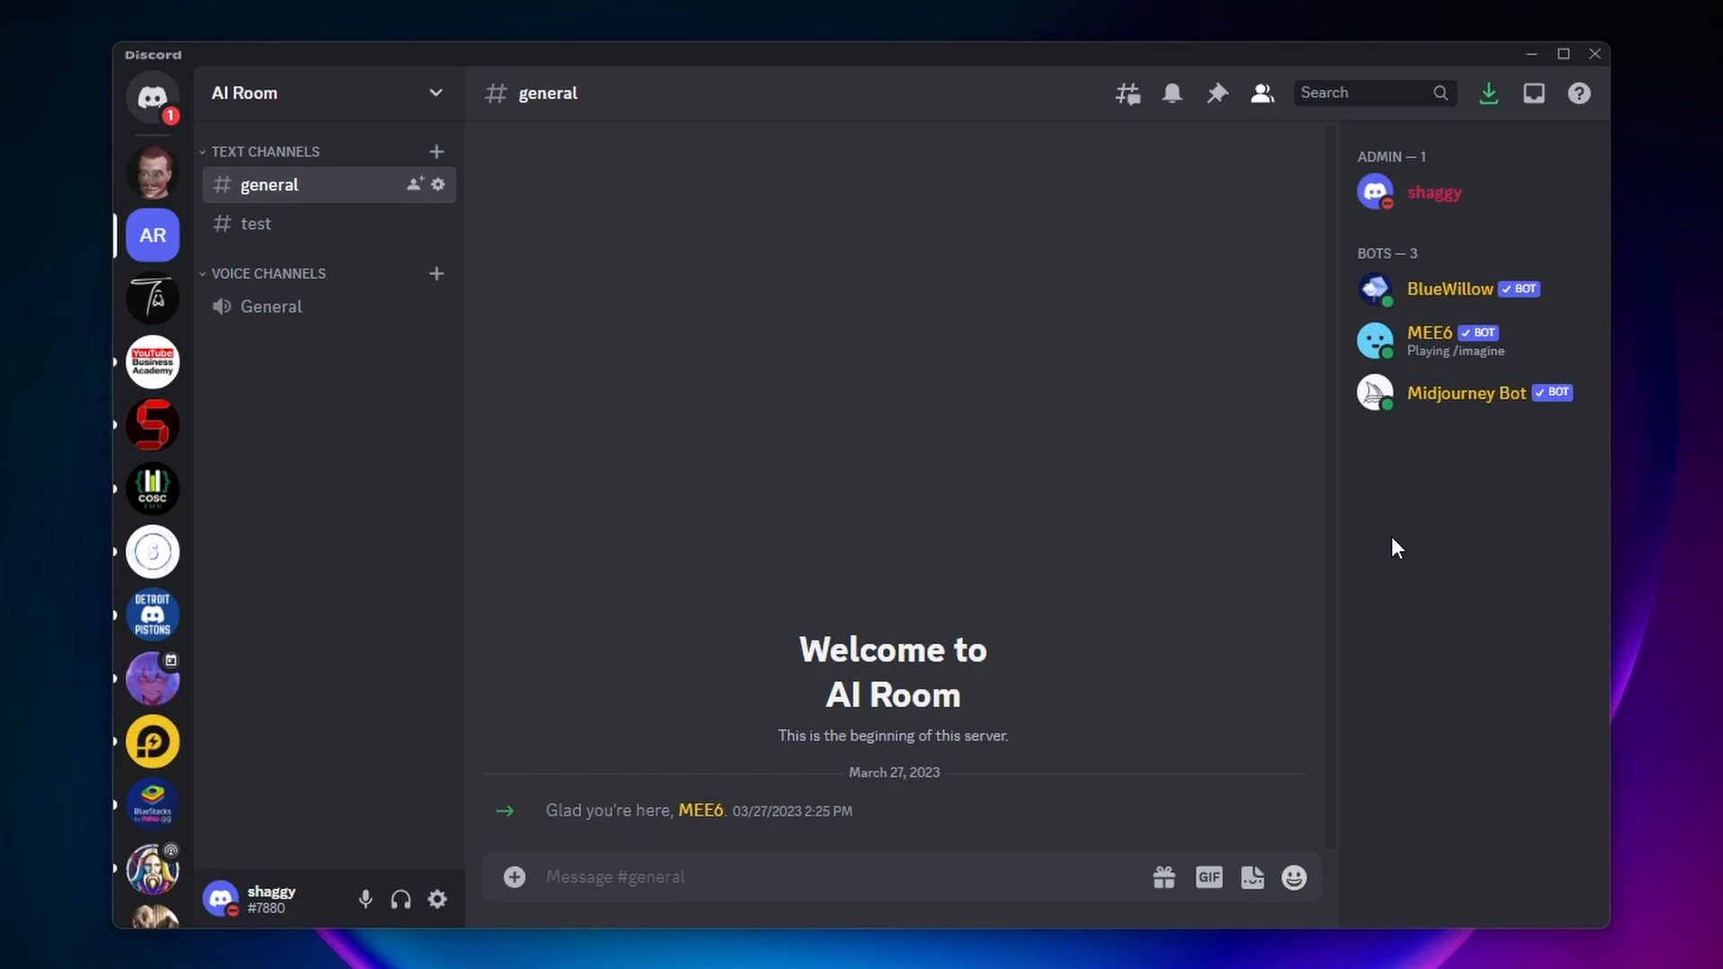
mouse_move(1388, 540)
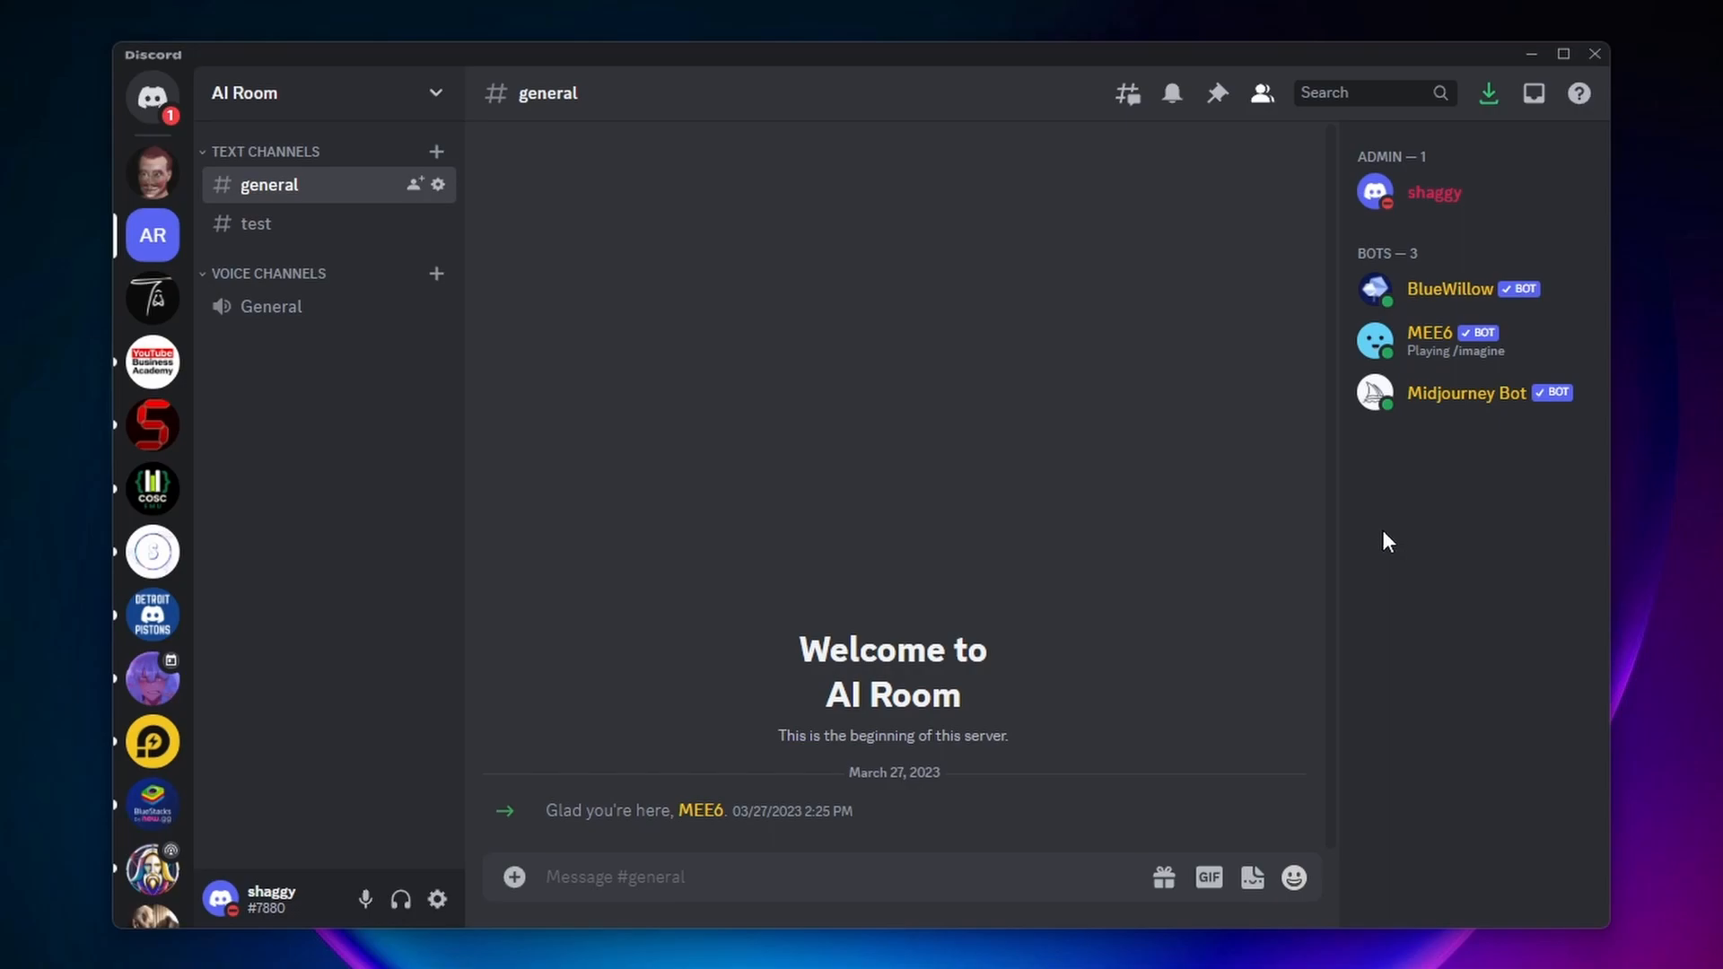
mouse_move(1154, 434)
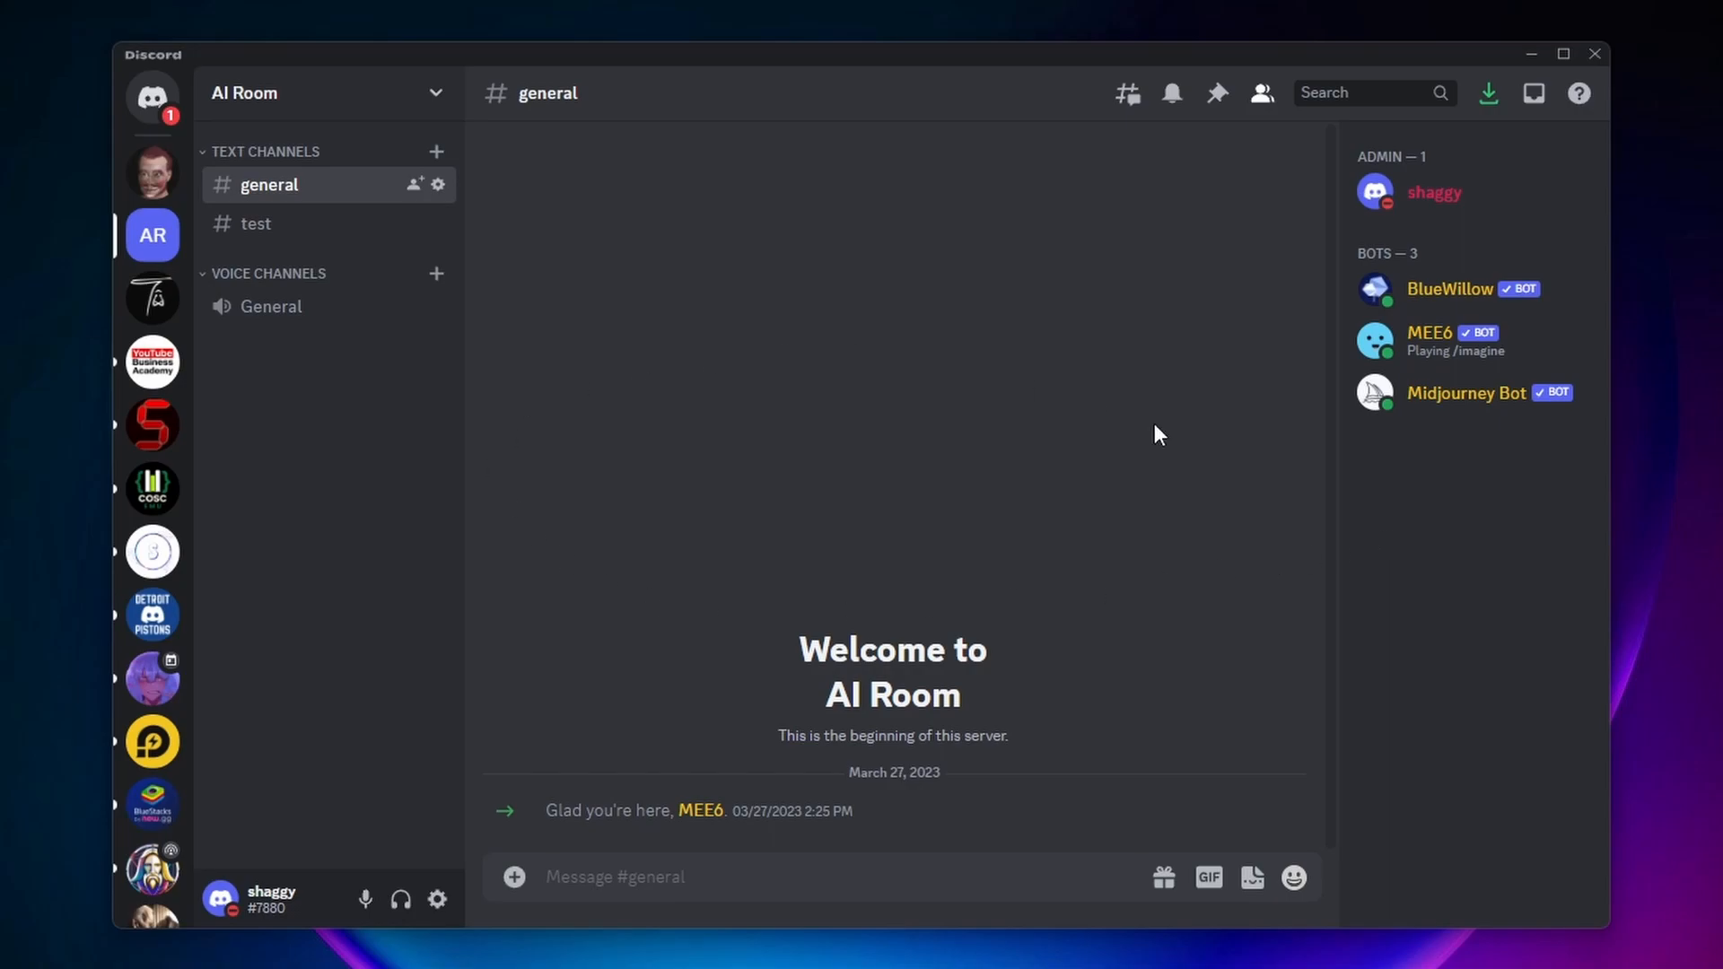
mouse_move(602, 495)
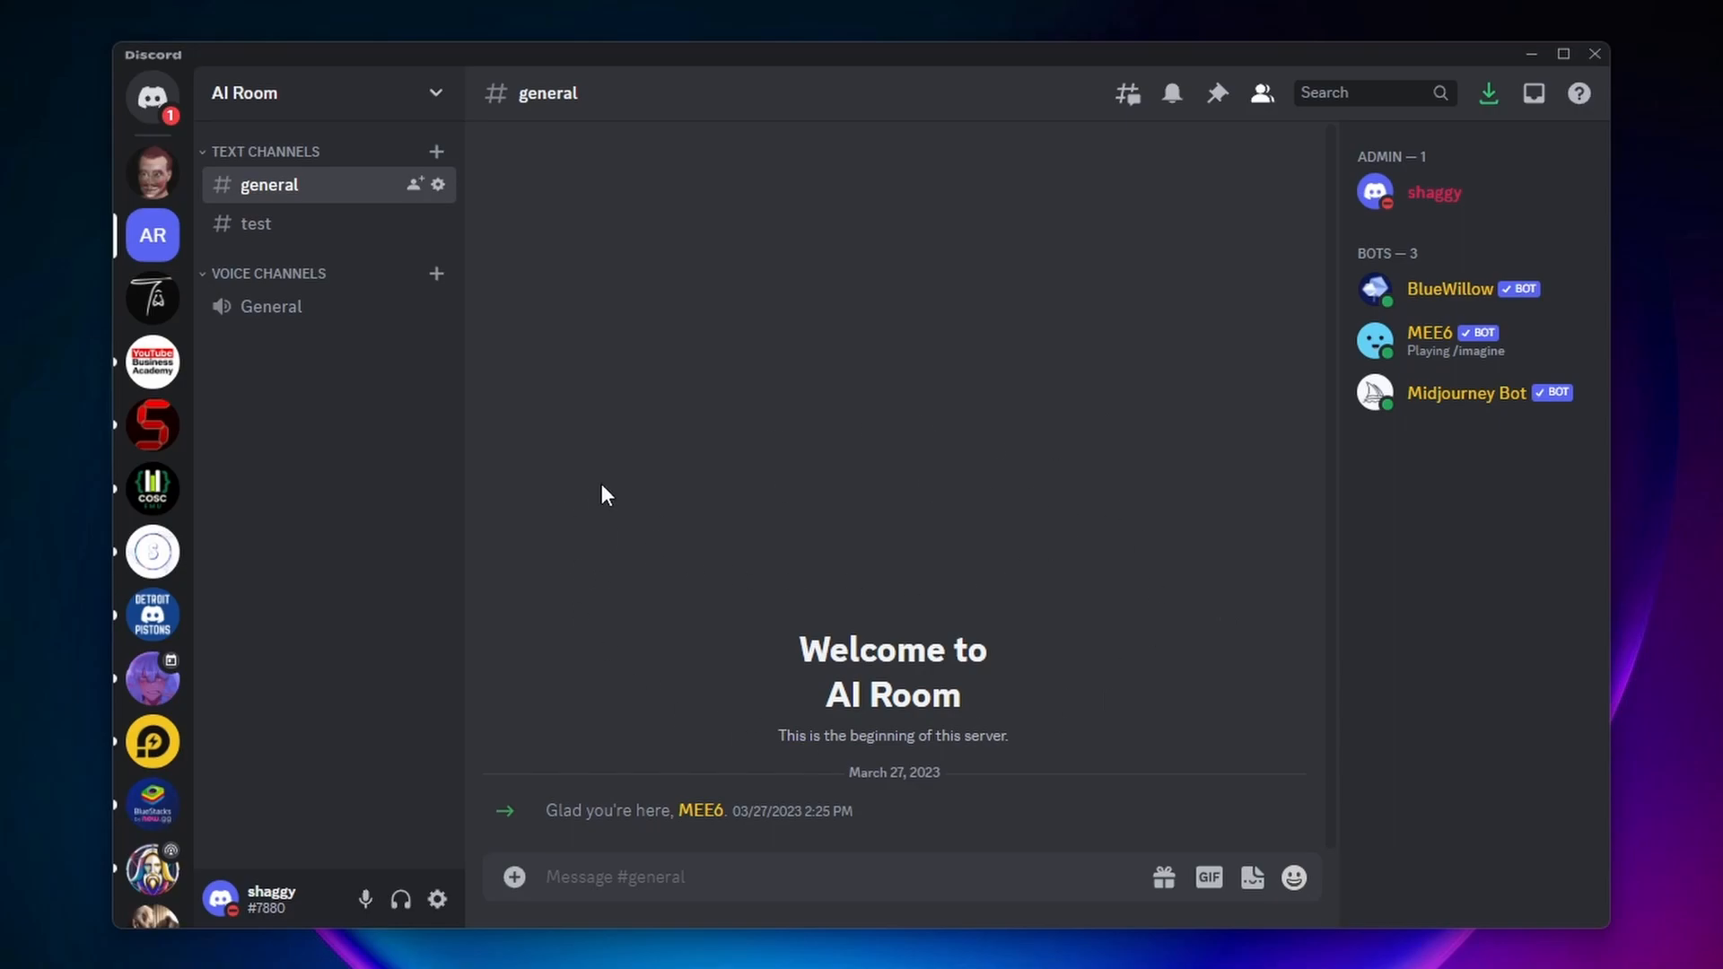
mouse_move(456, 257)
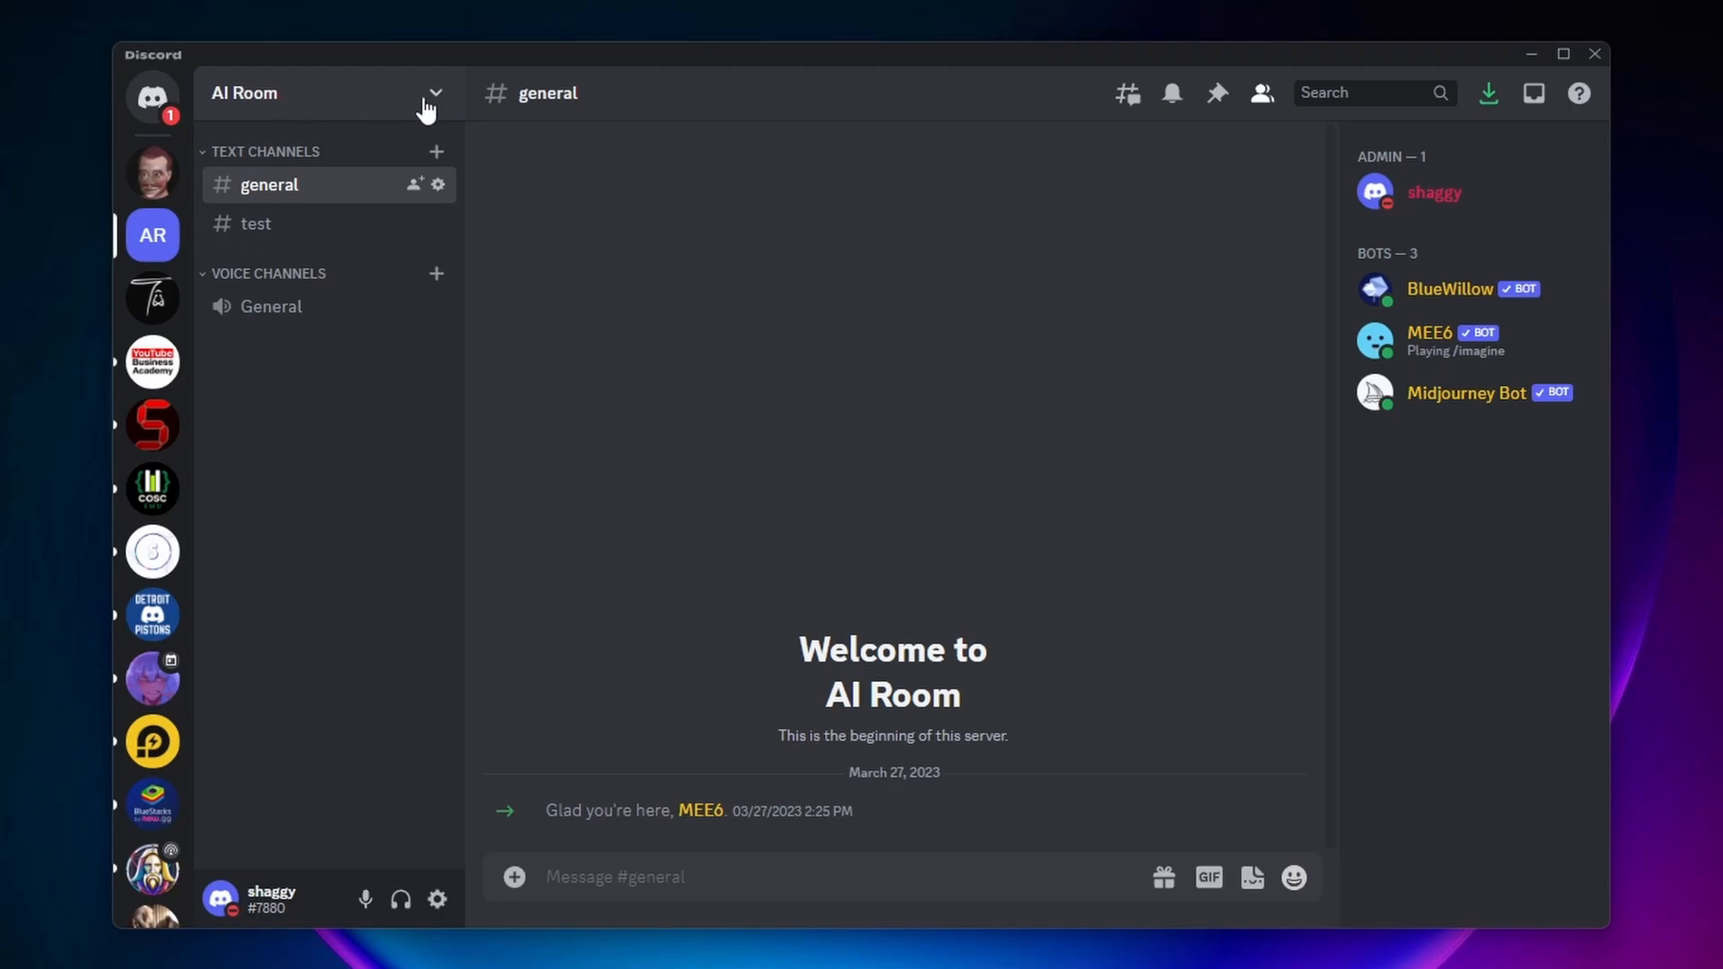
mouse_move(442, 106)
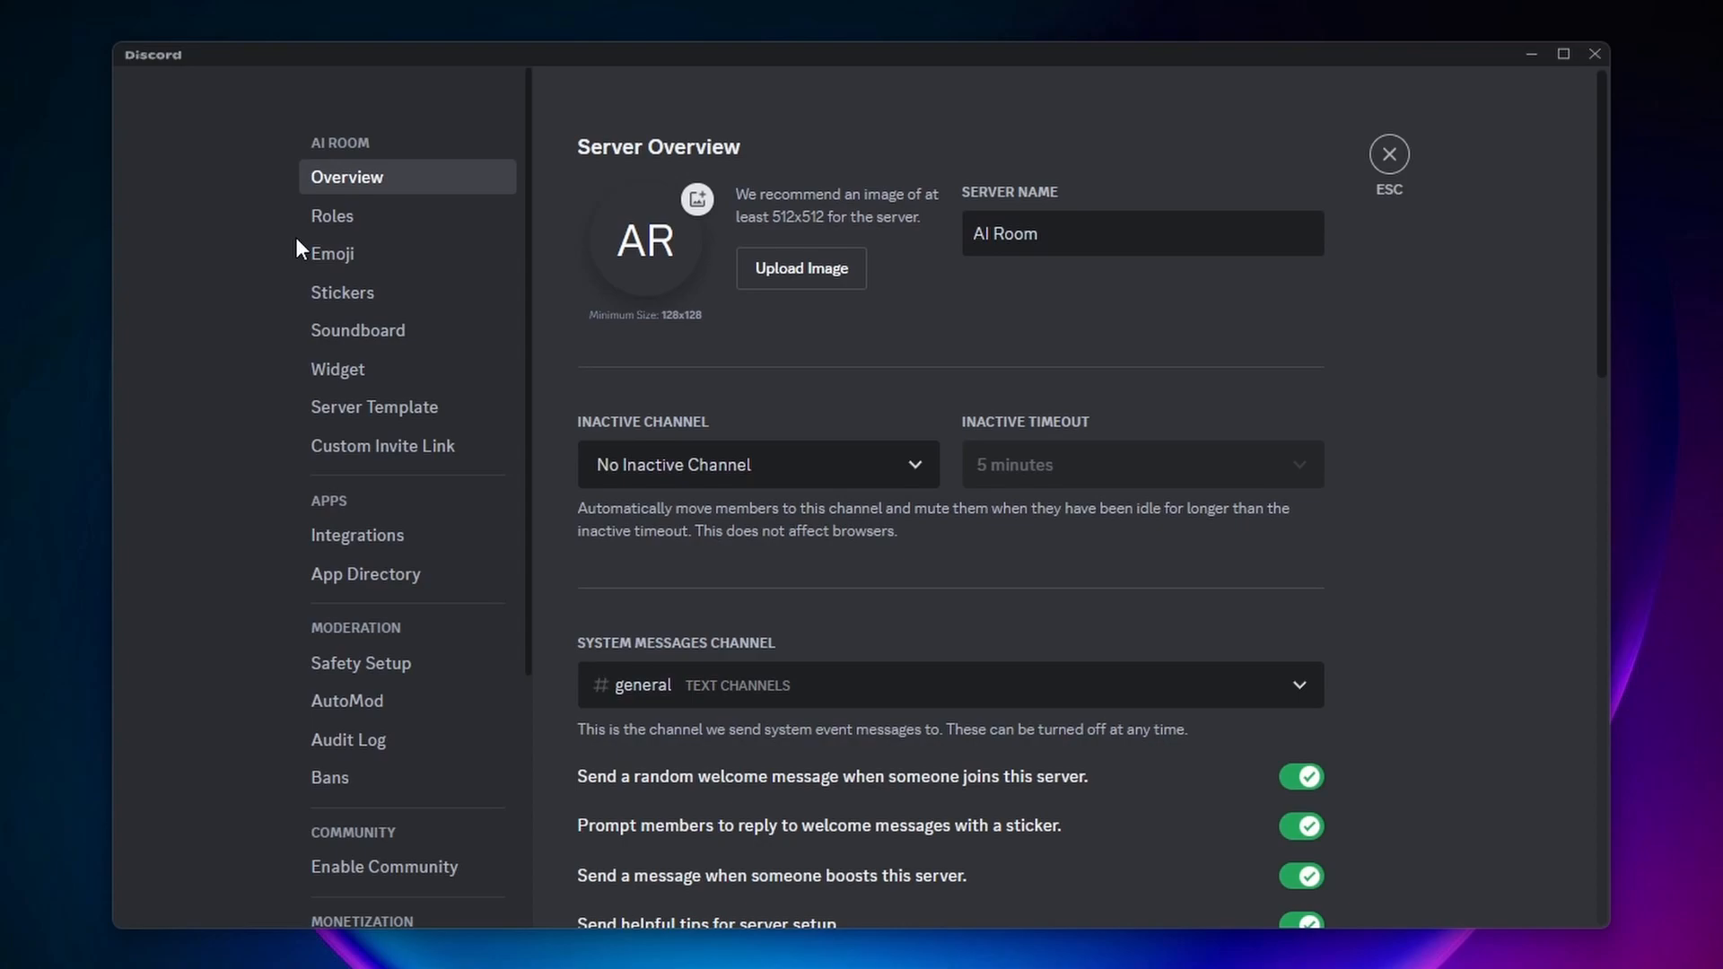
Start a new custom sound from the AI Room server's Soundboard settings
left_click(358, 330)
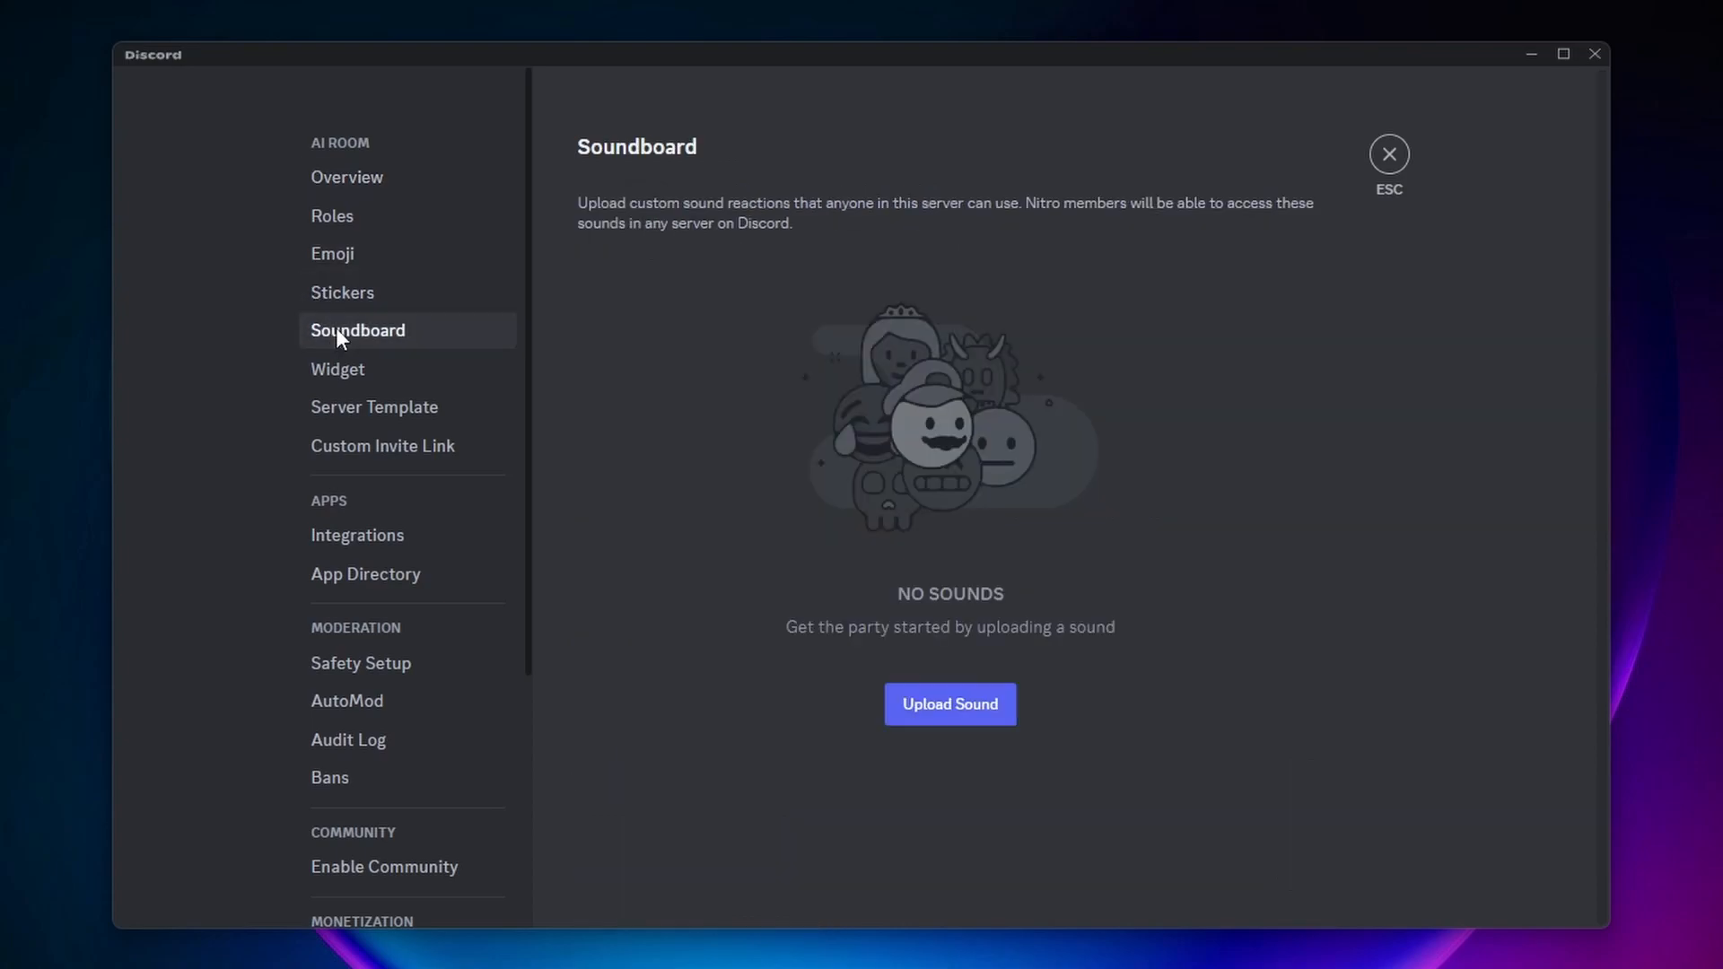
left_click(948, 704)
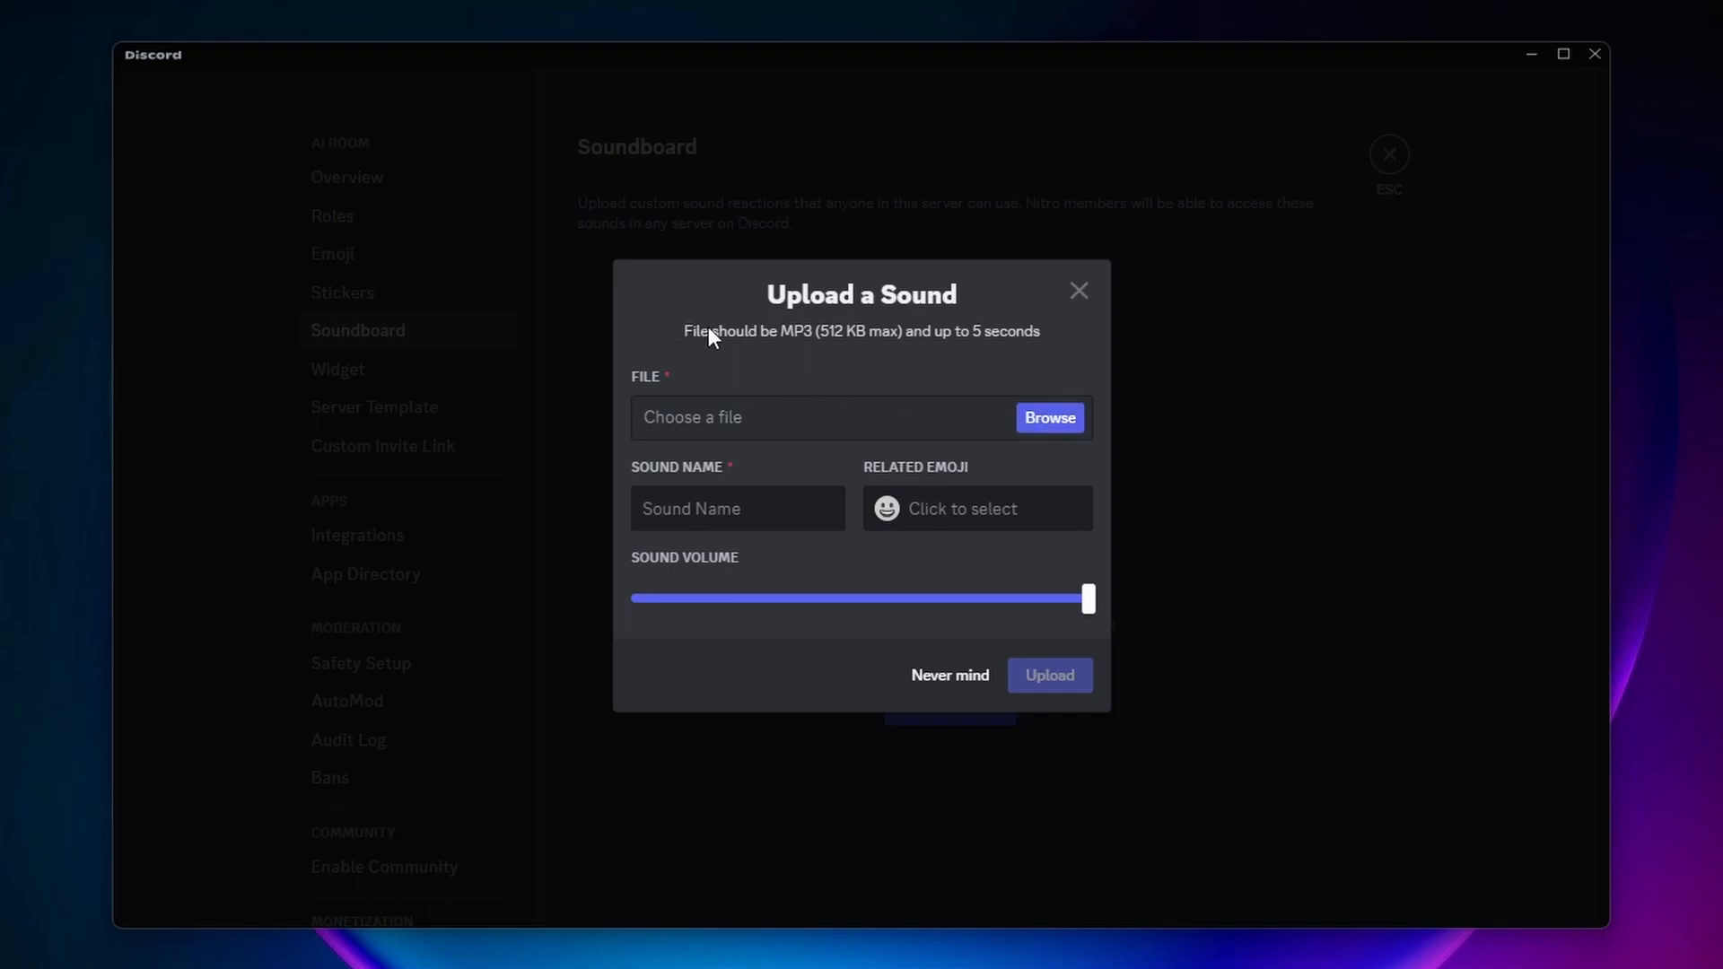
mouse_move(845, 355)
type("test")
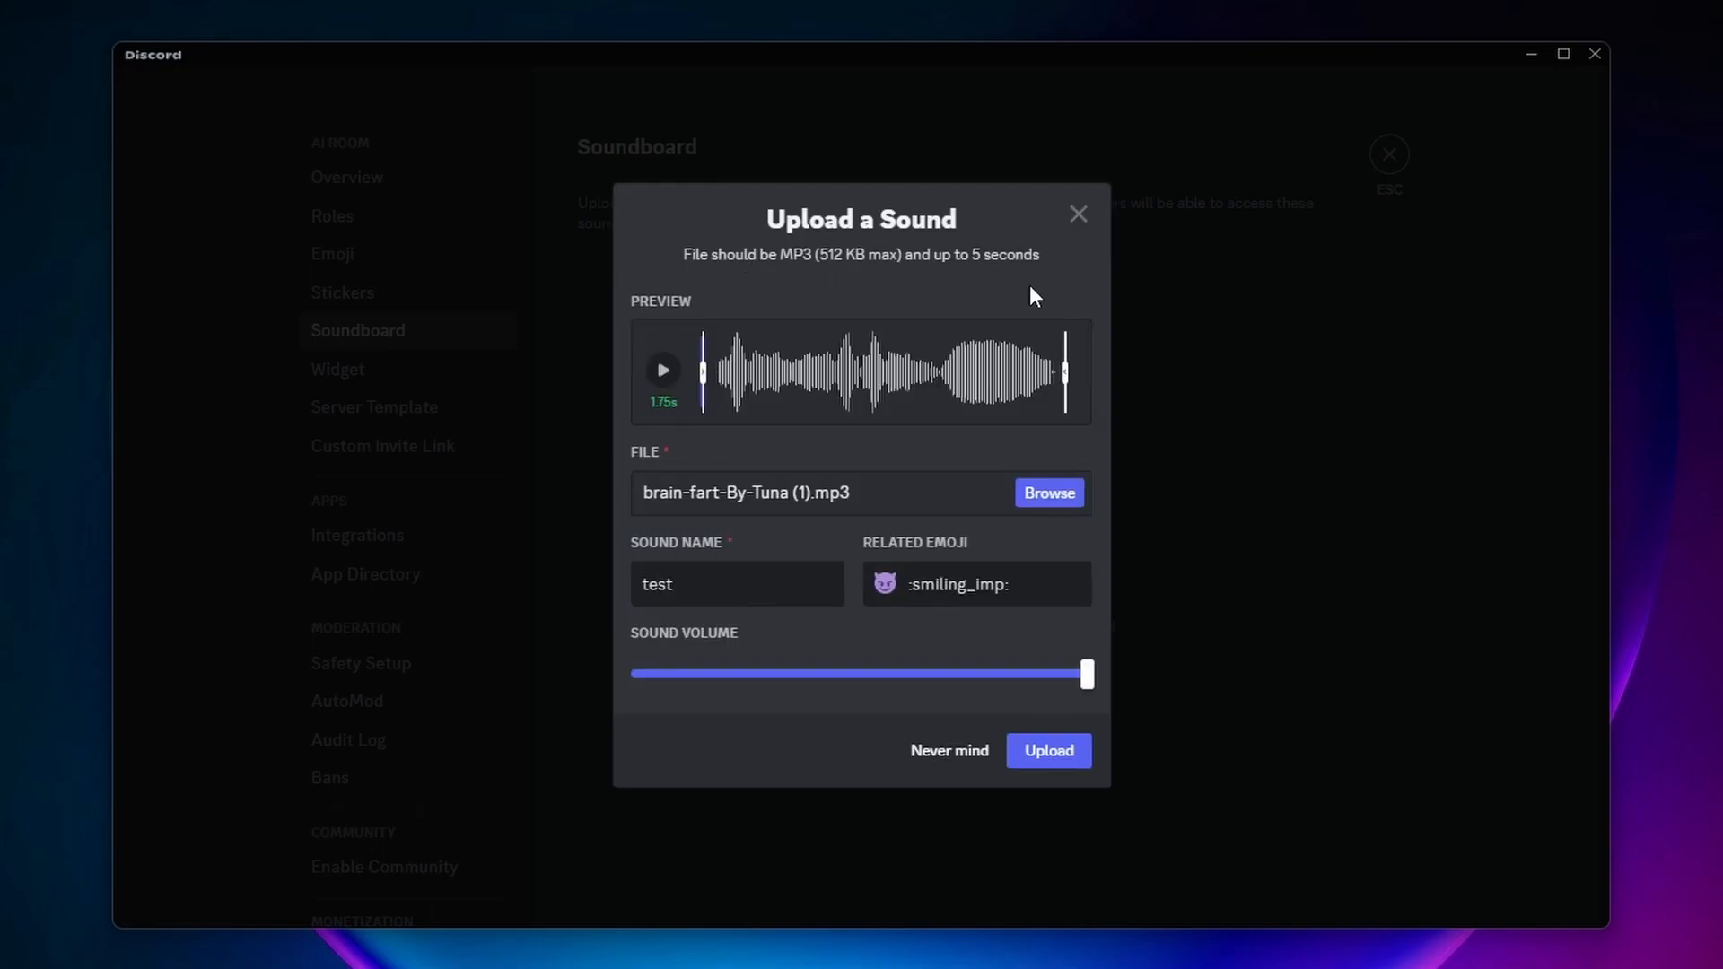
mouse_move(1023, 306)
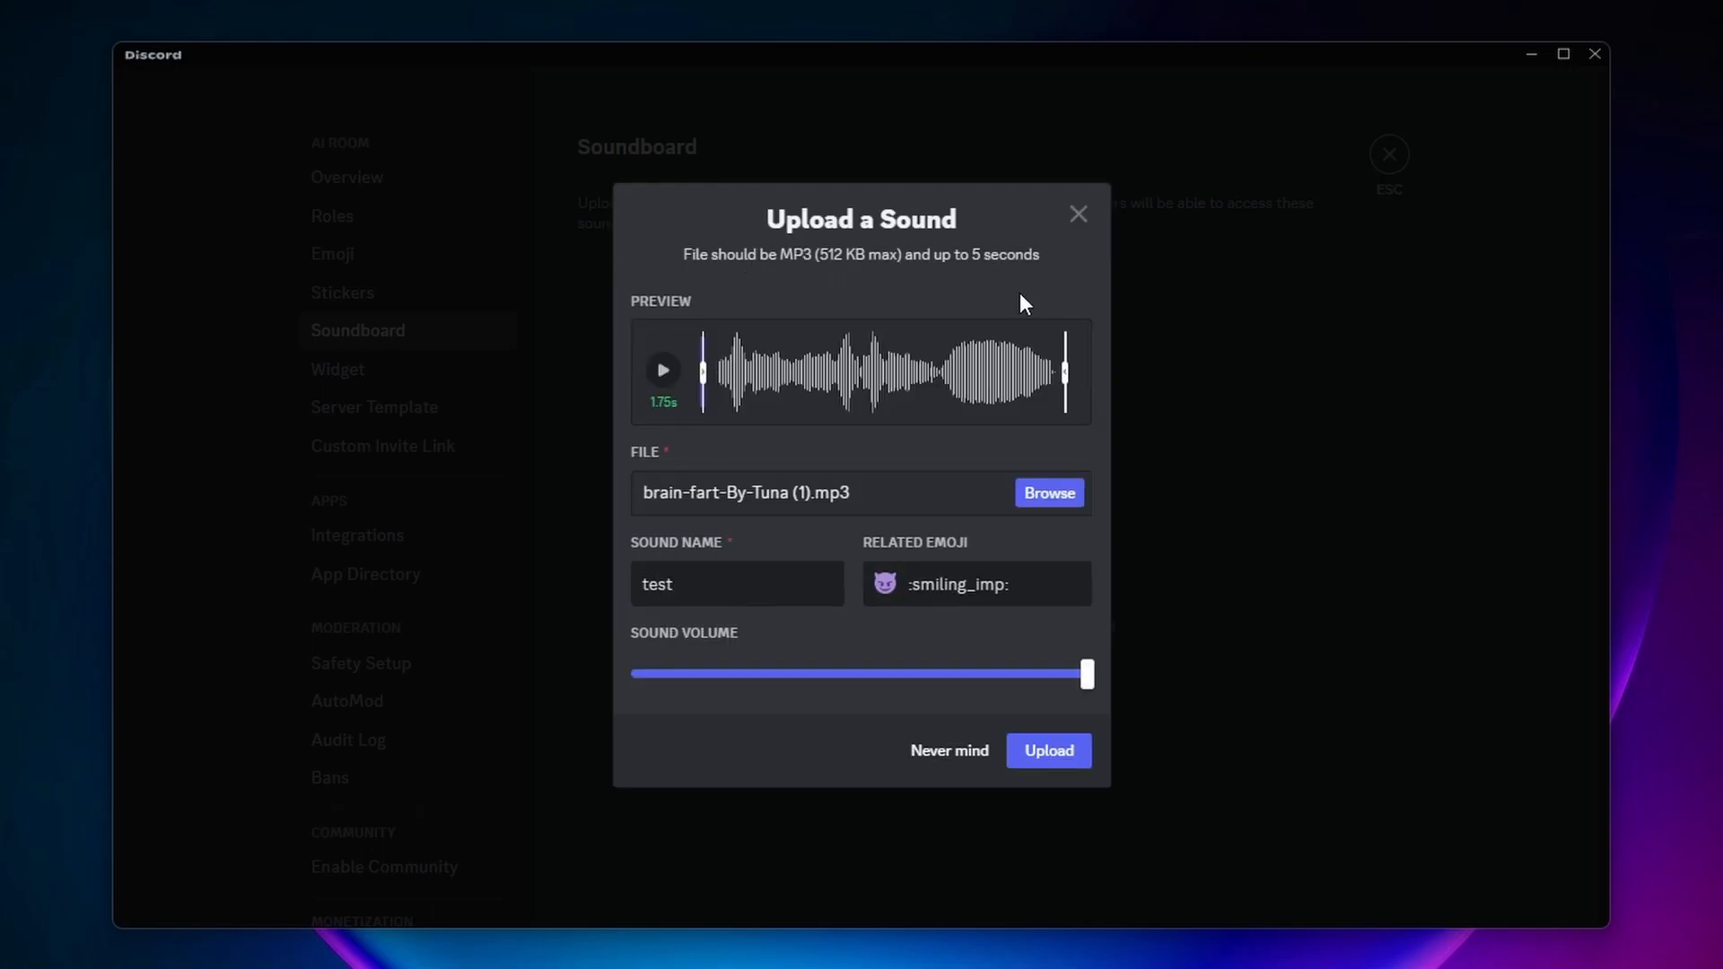
mouse_move(1011, 303)
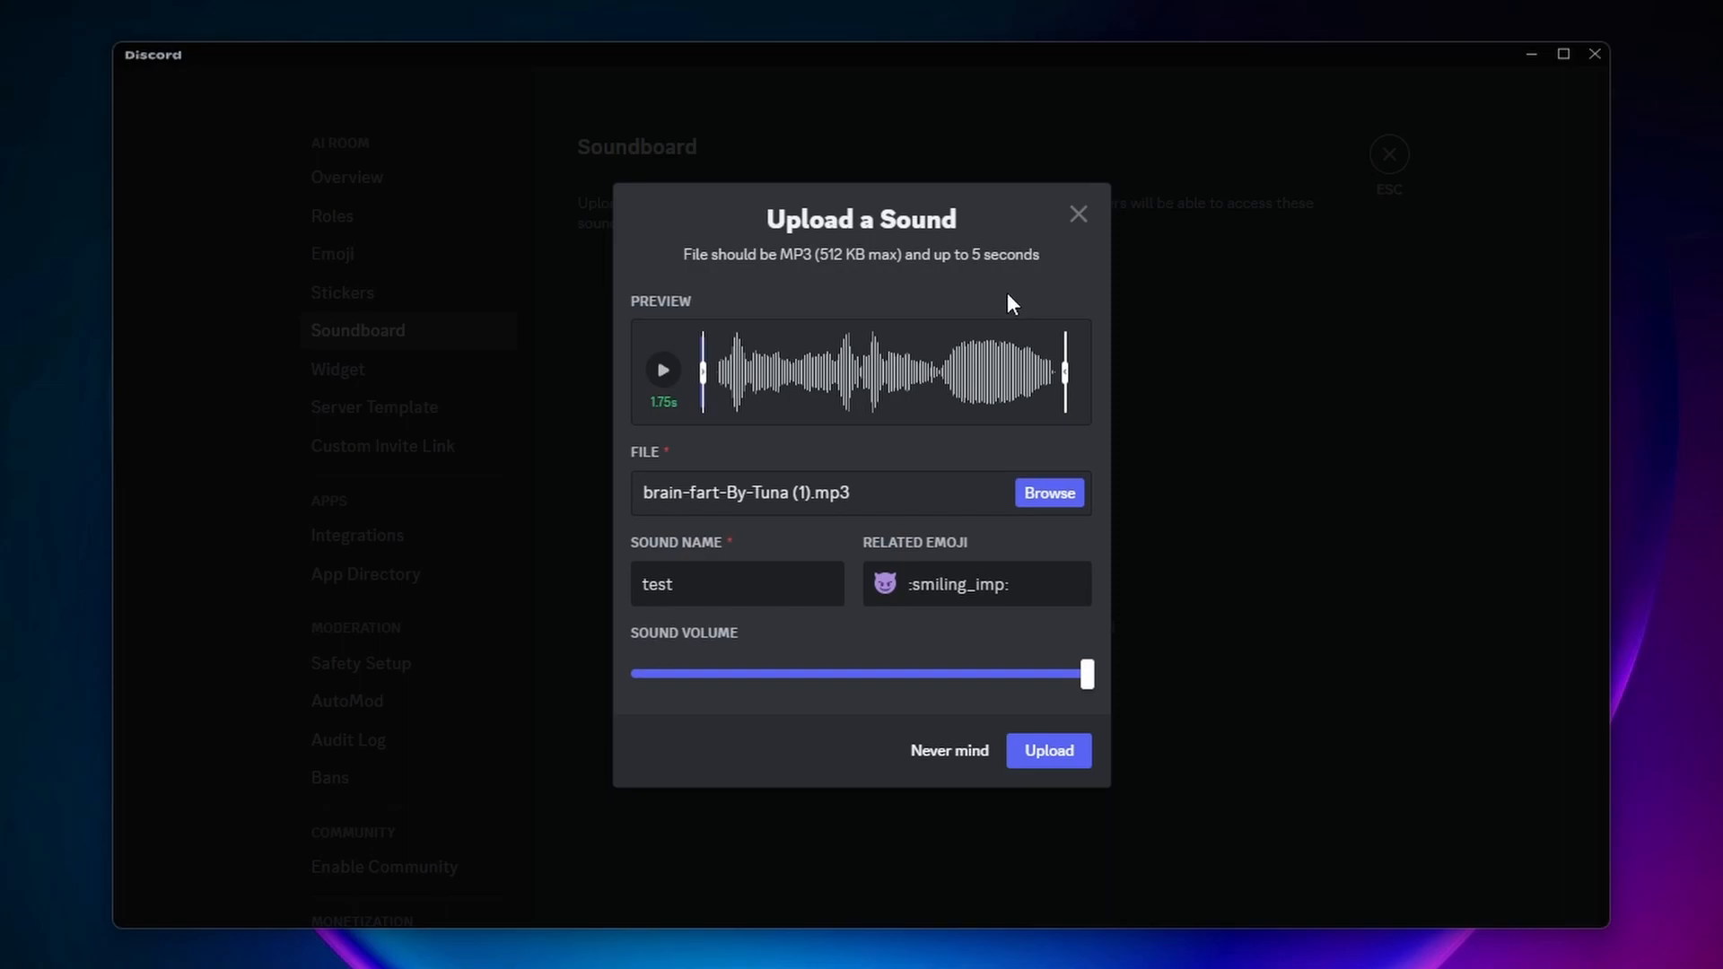
mouse_move(1030, 264)
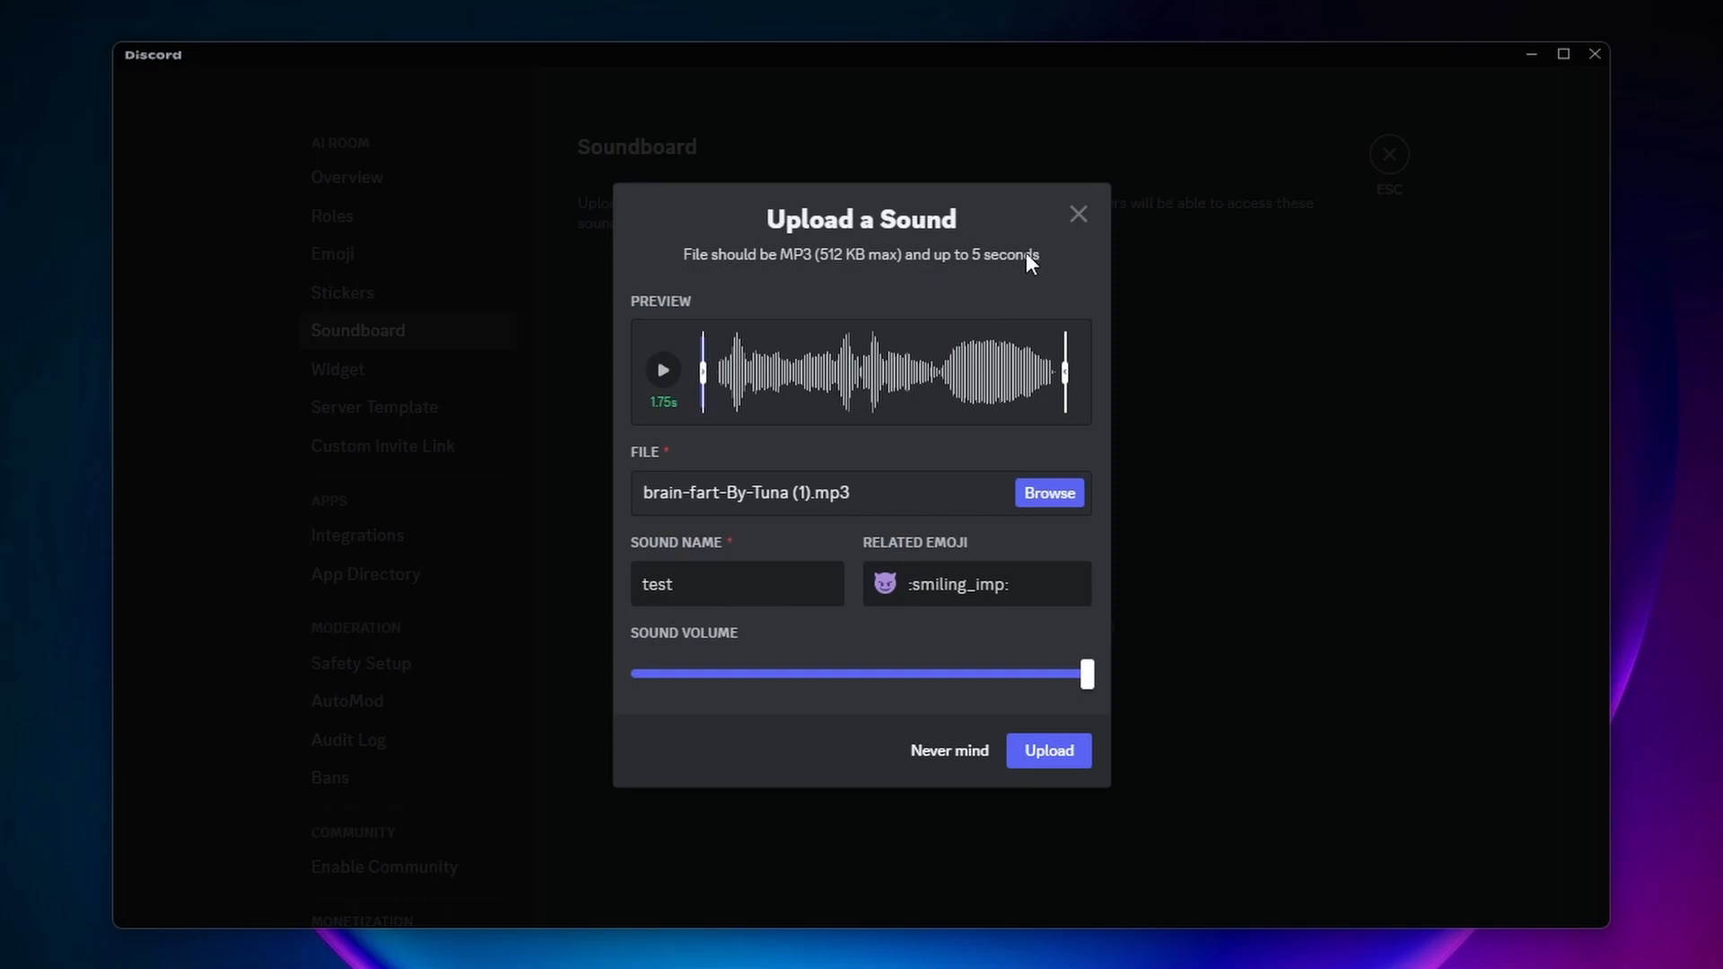
mouse_move(1036, 289)
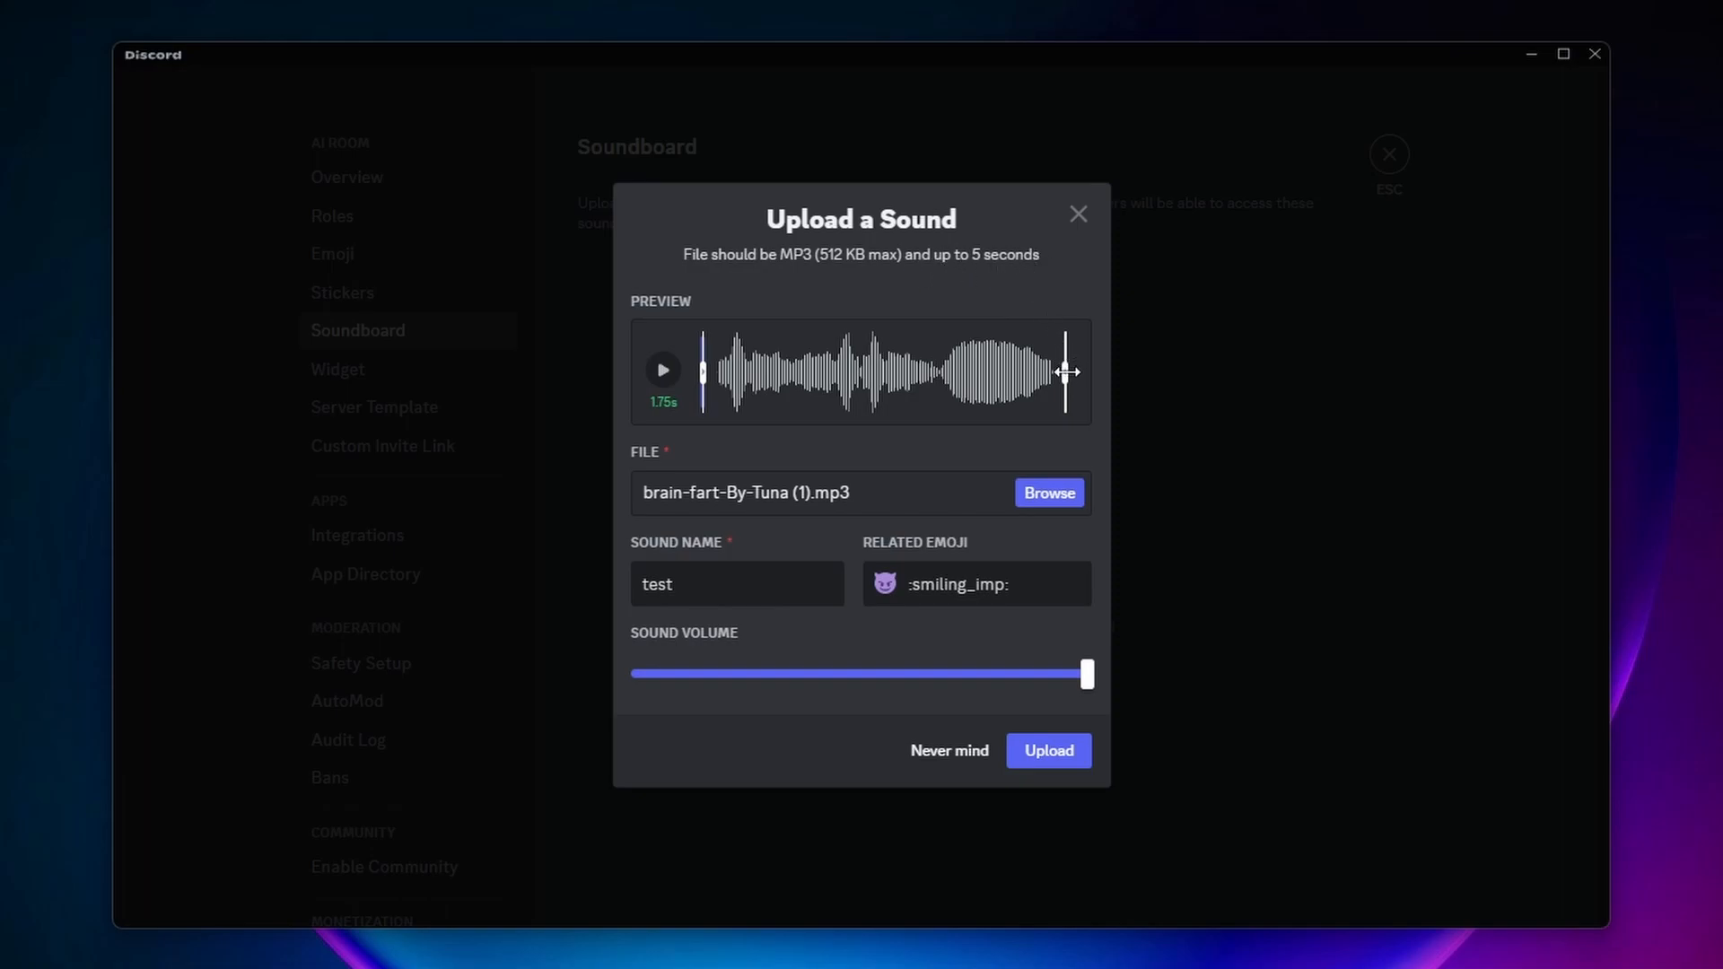
Trim the end of the clip in the preview waveform
left_click_drag(1066, 372, 896, 372)
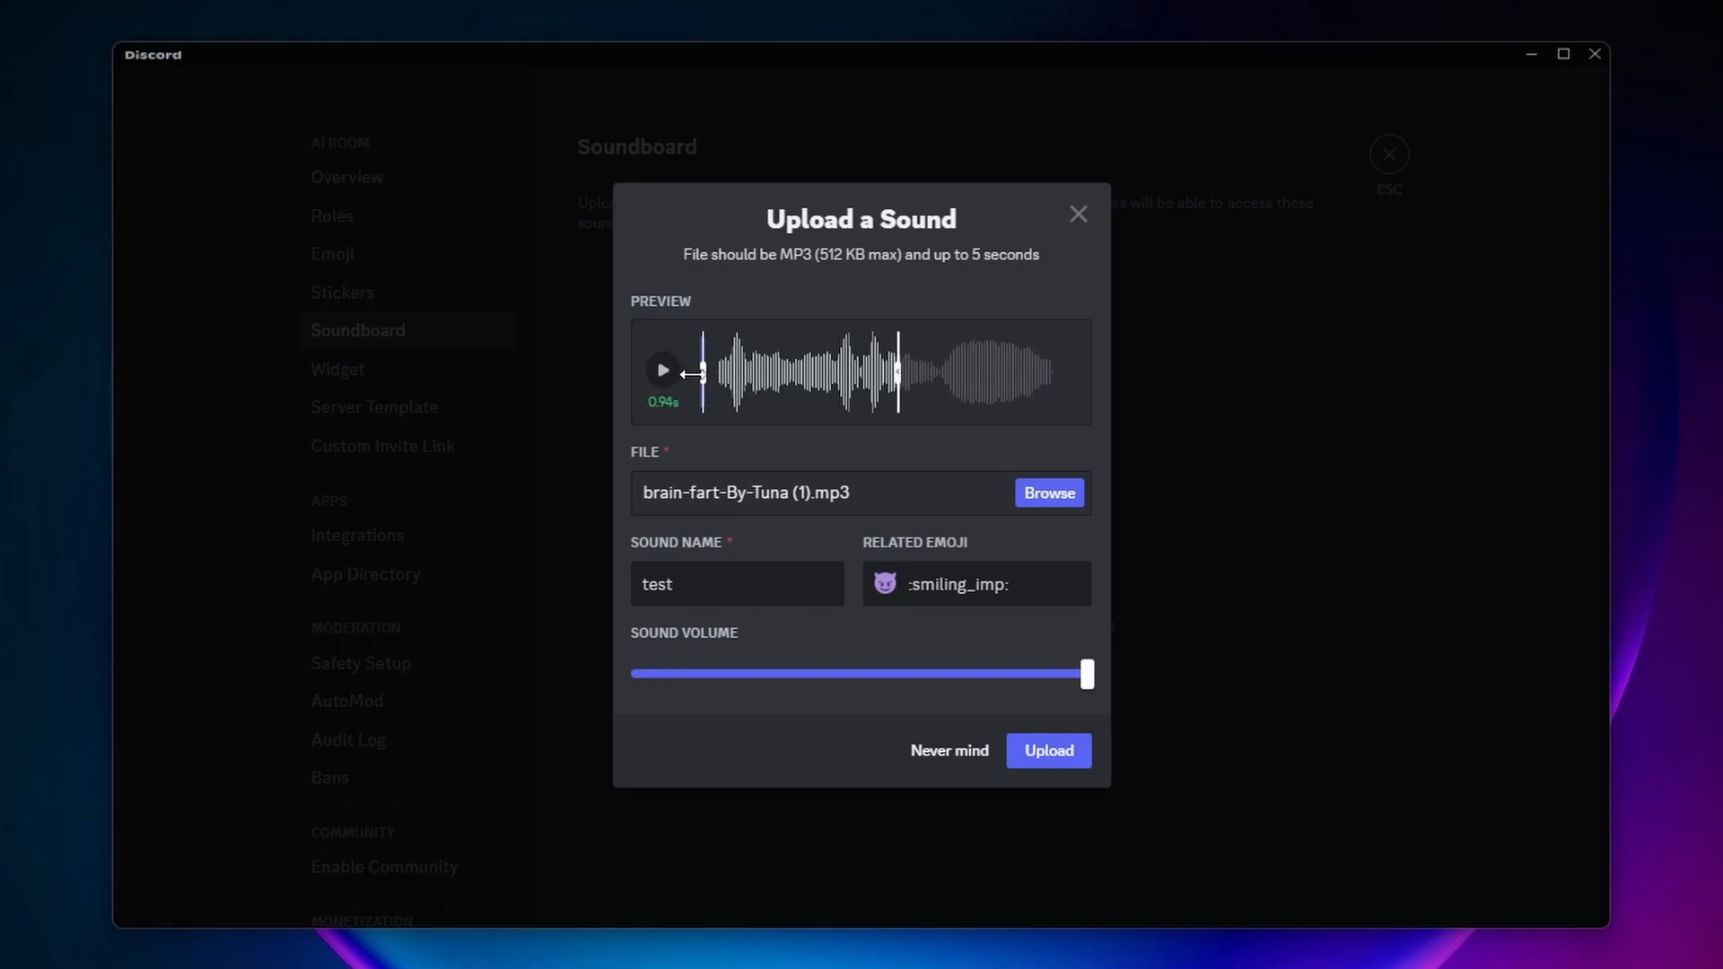
Restore the clip length, upload the 'test' sound and leave Server Settings
left_click_drag(696, 374, 829, 373)
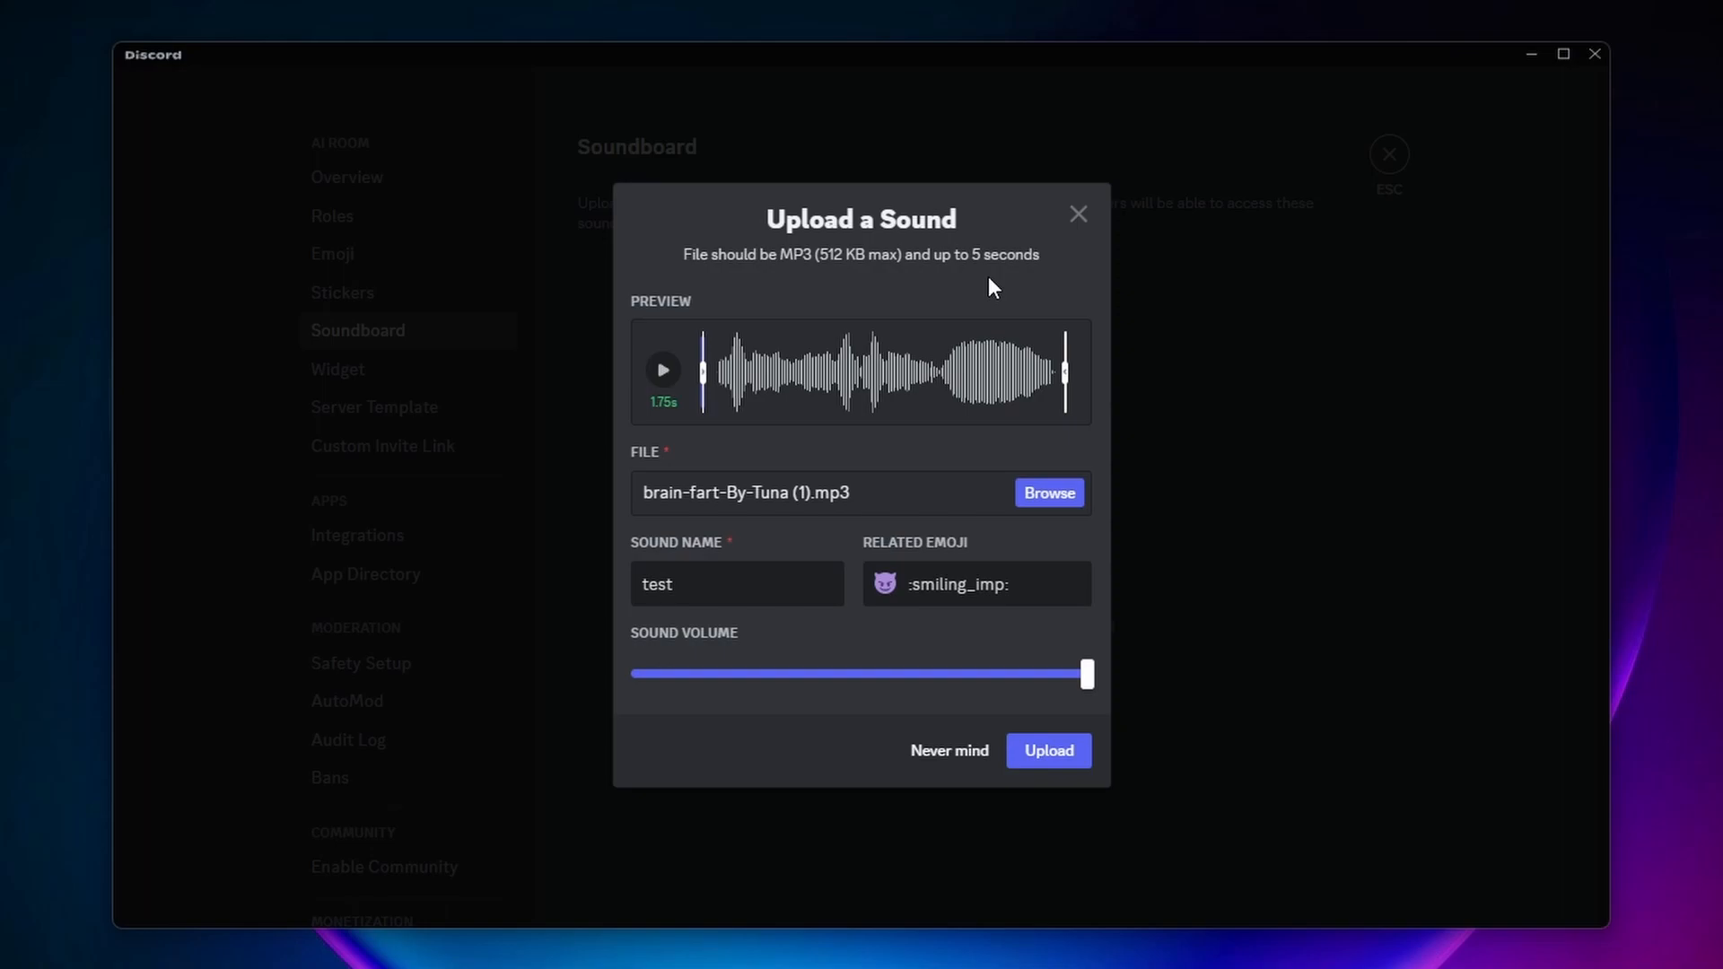
mouse_move(658, 420)
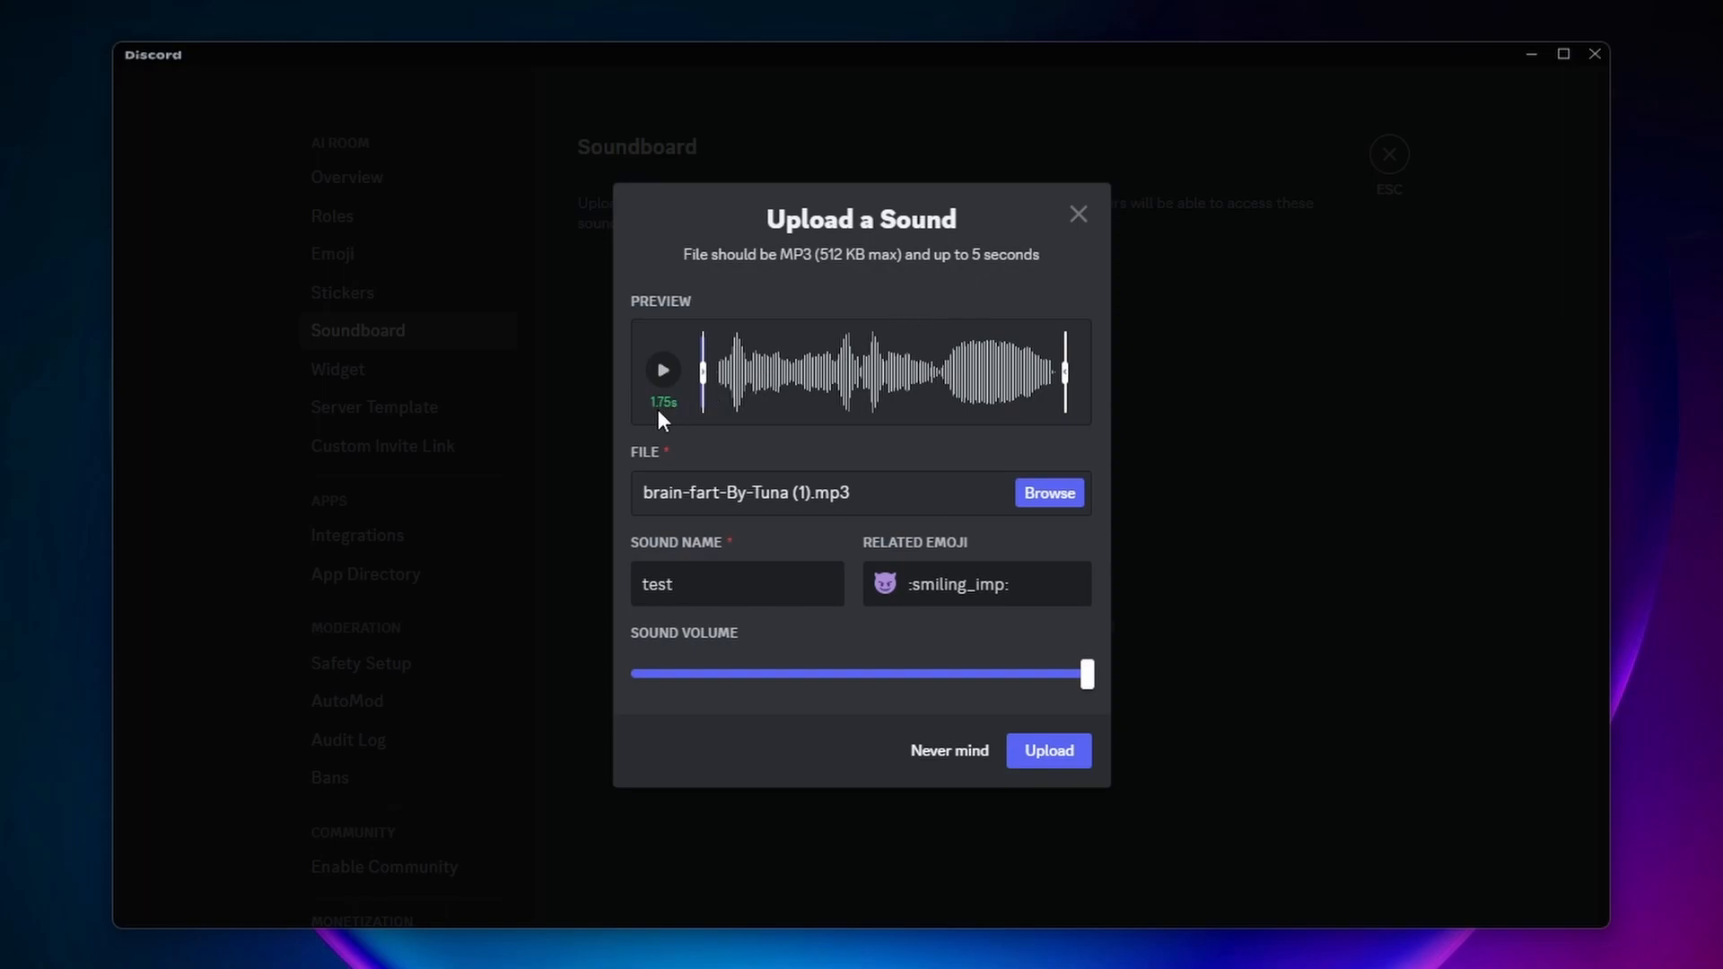
mouse_move(703, 434)
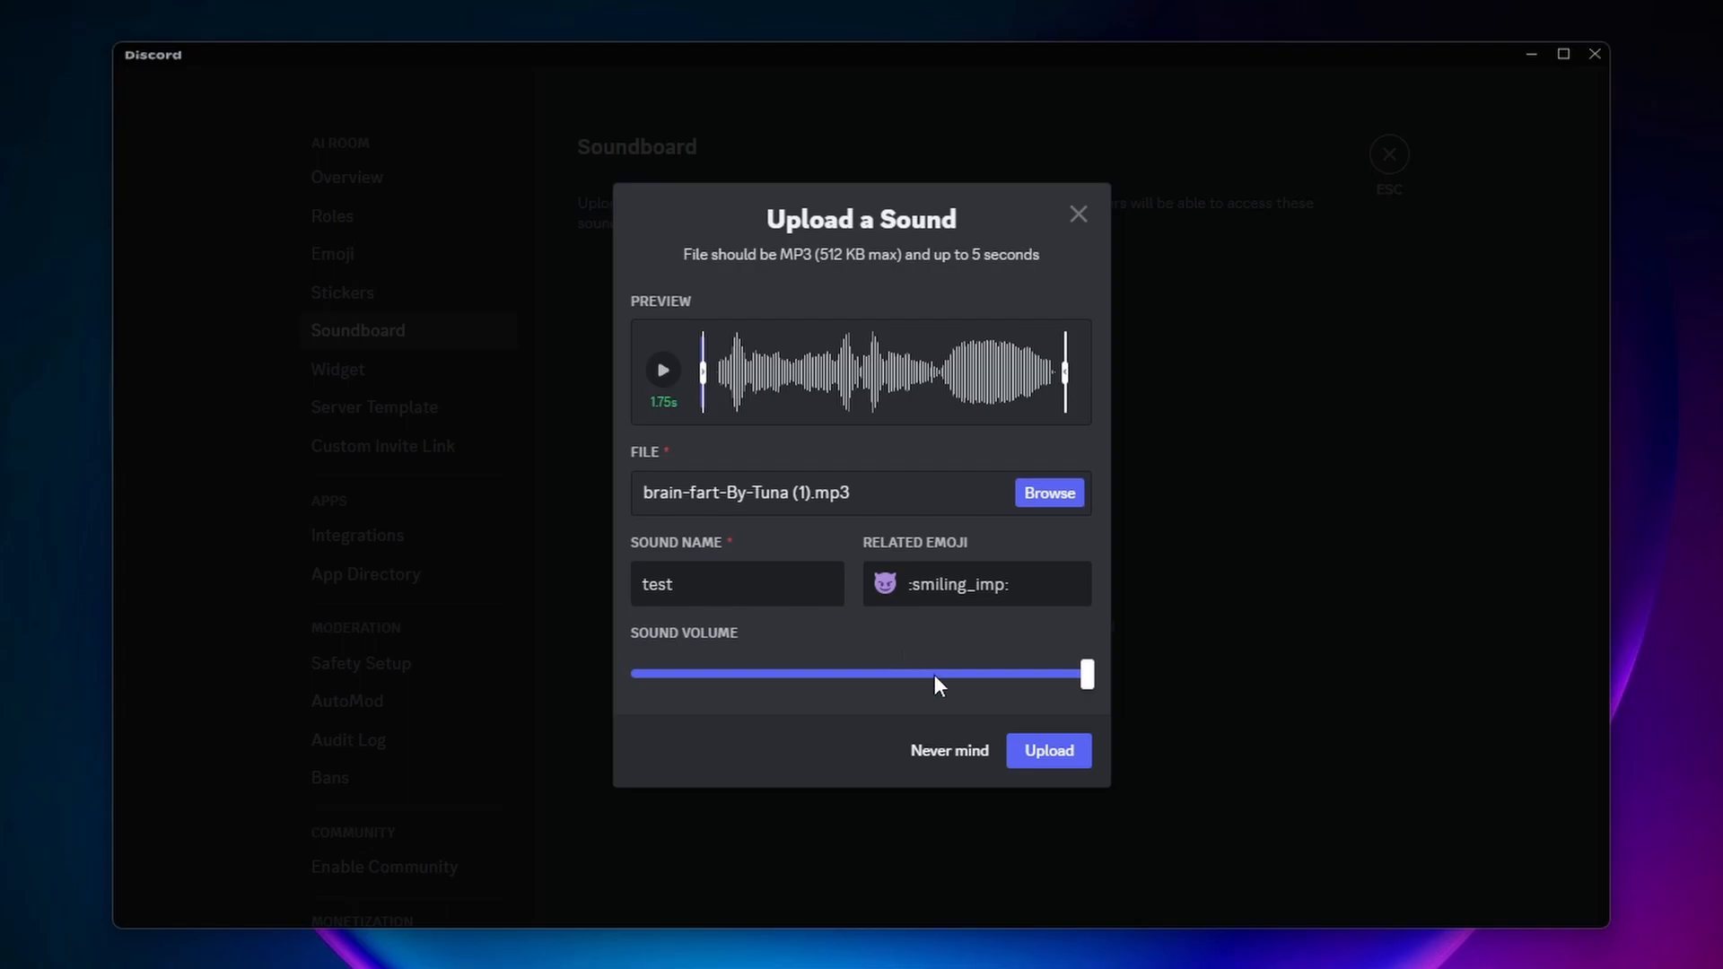
left_click(1045, 750)
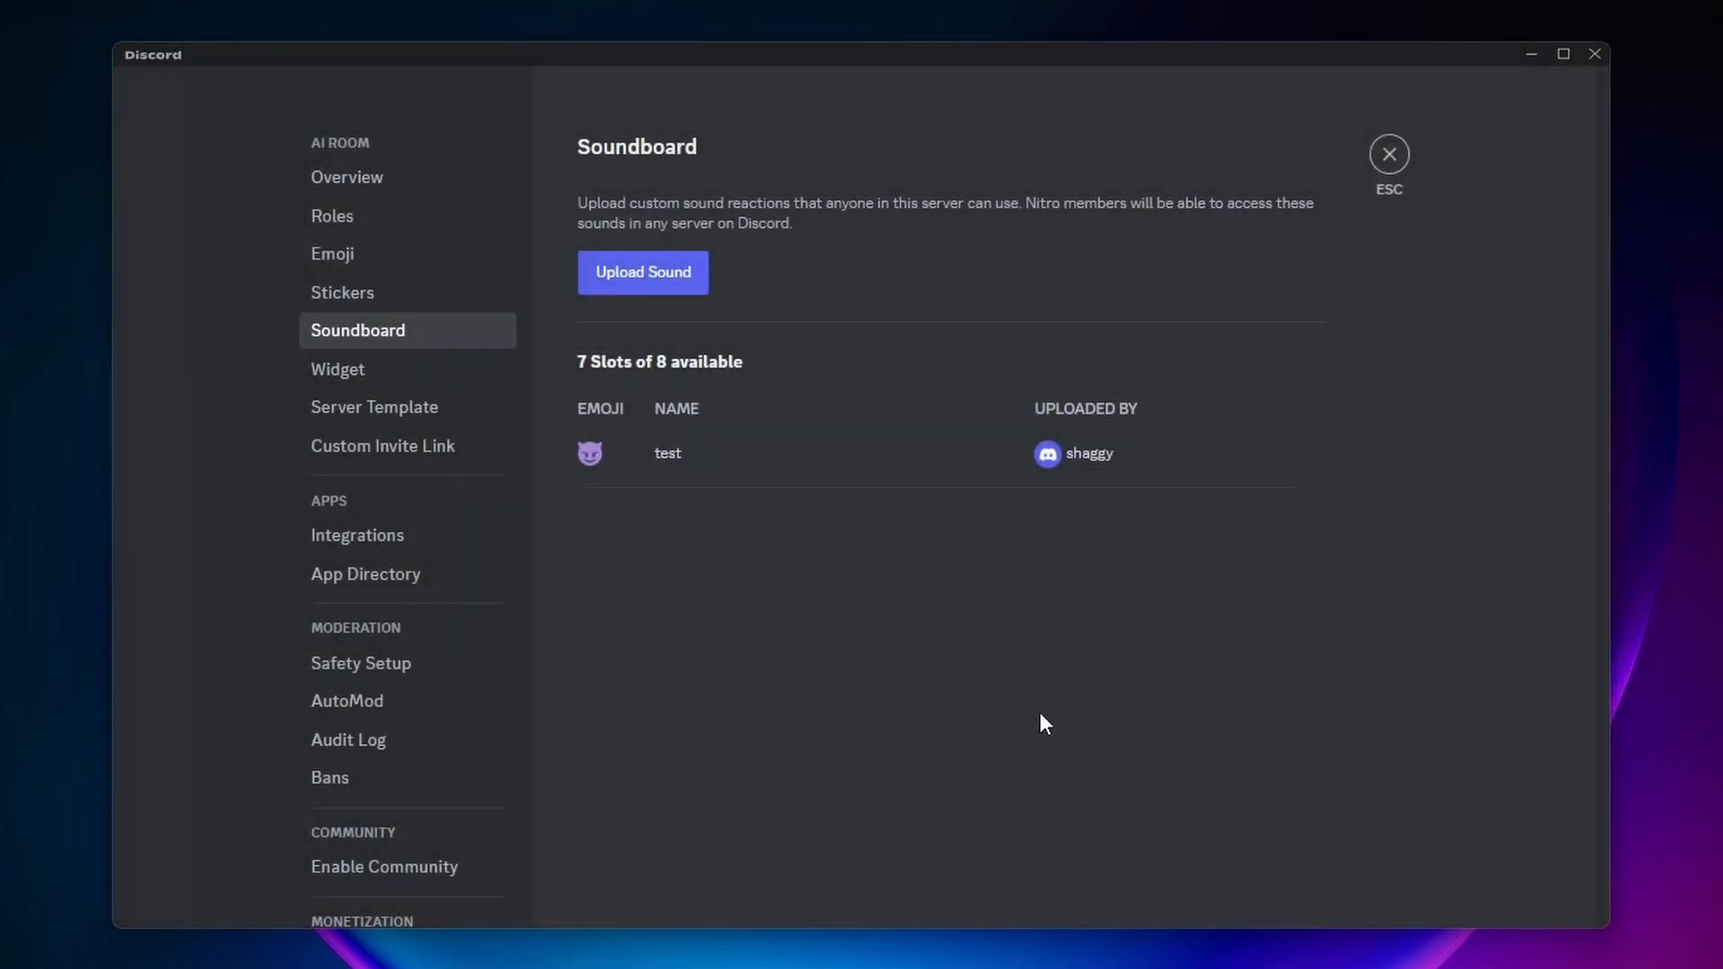
left_click(1387, 154)
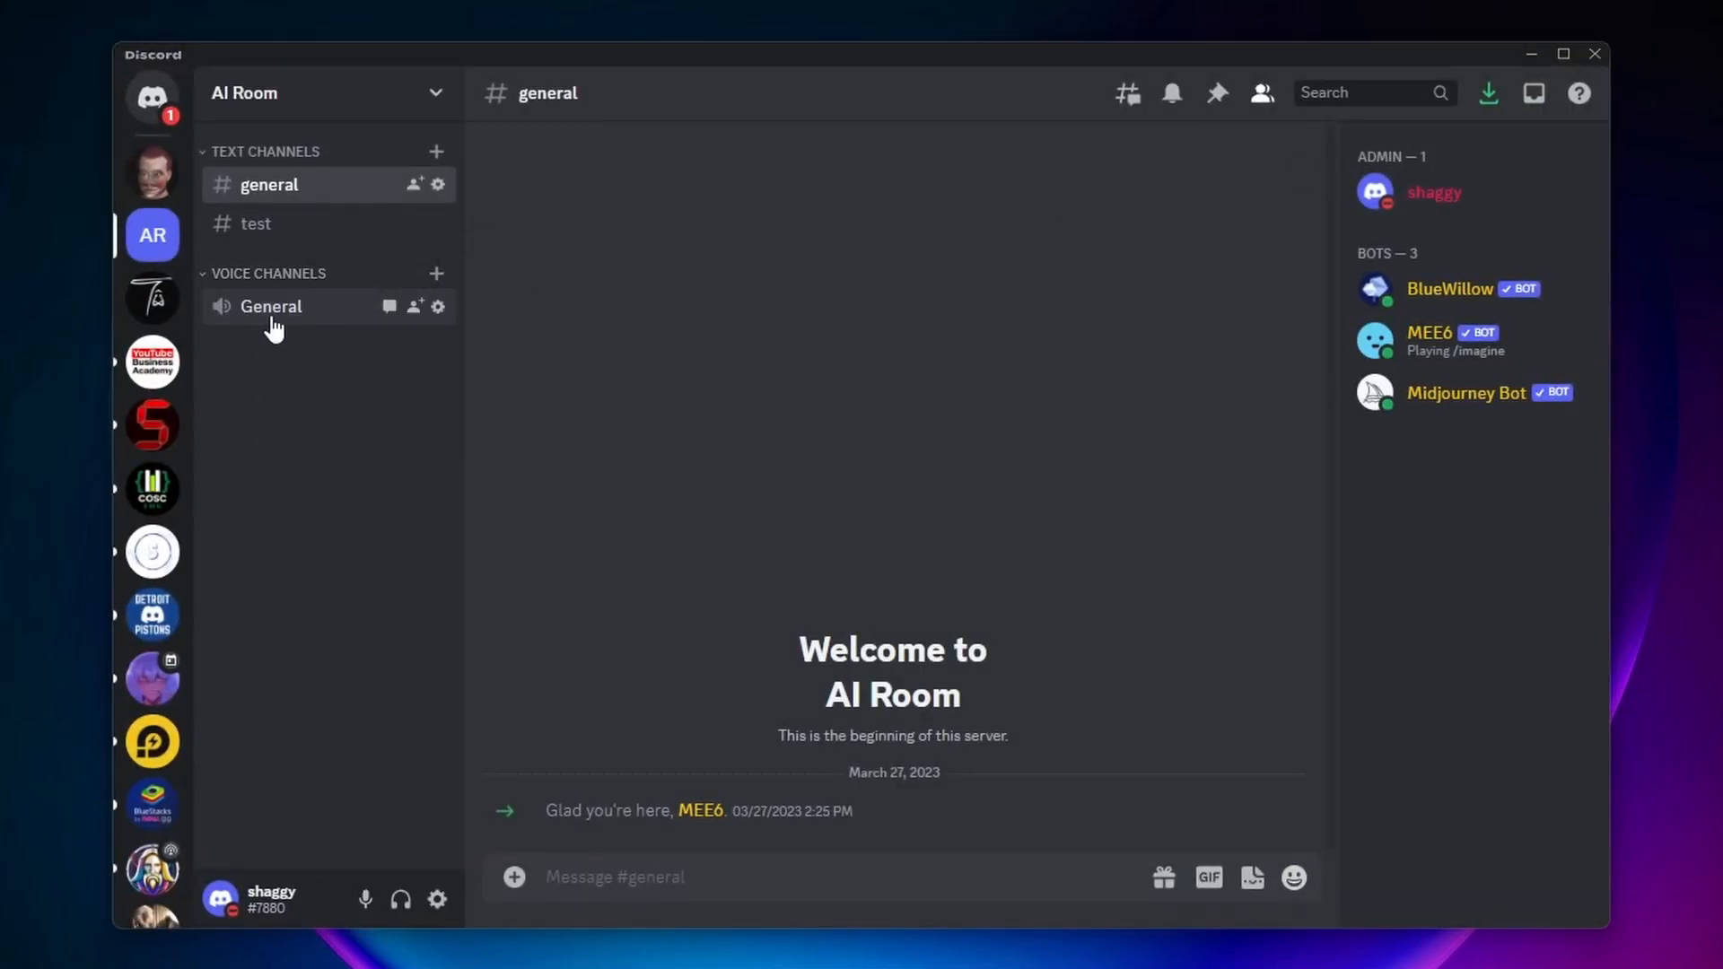
Join the General voice channel and show the soundboard listing the 'test' sound
left_click(271, 305)
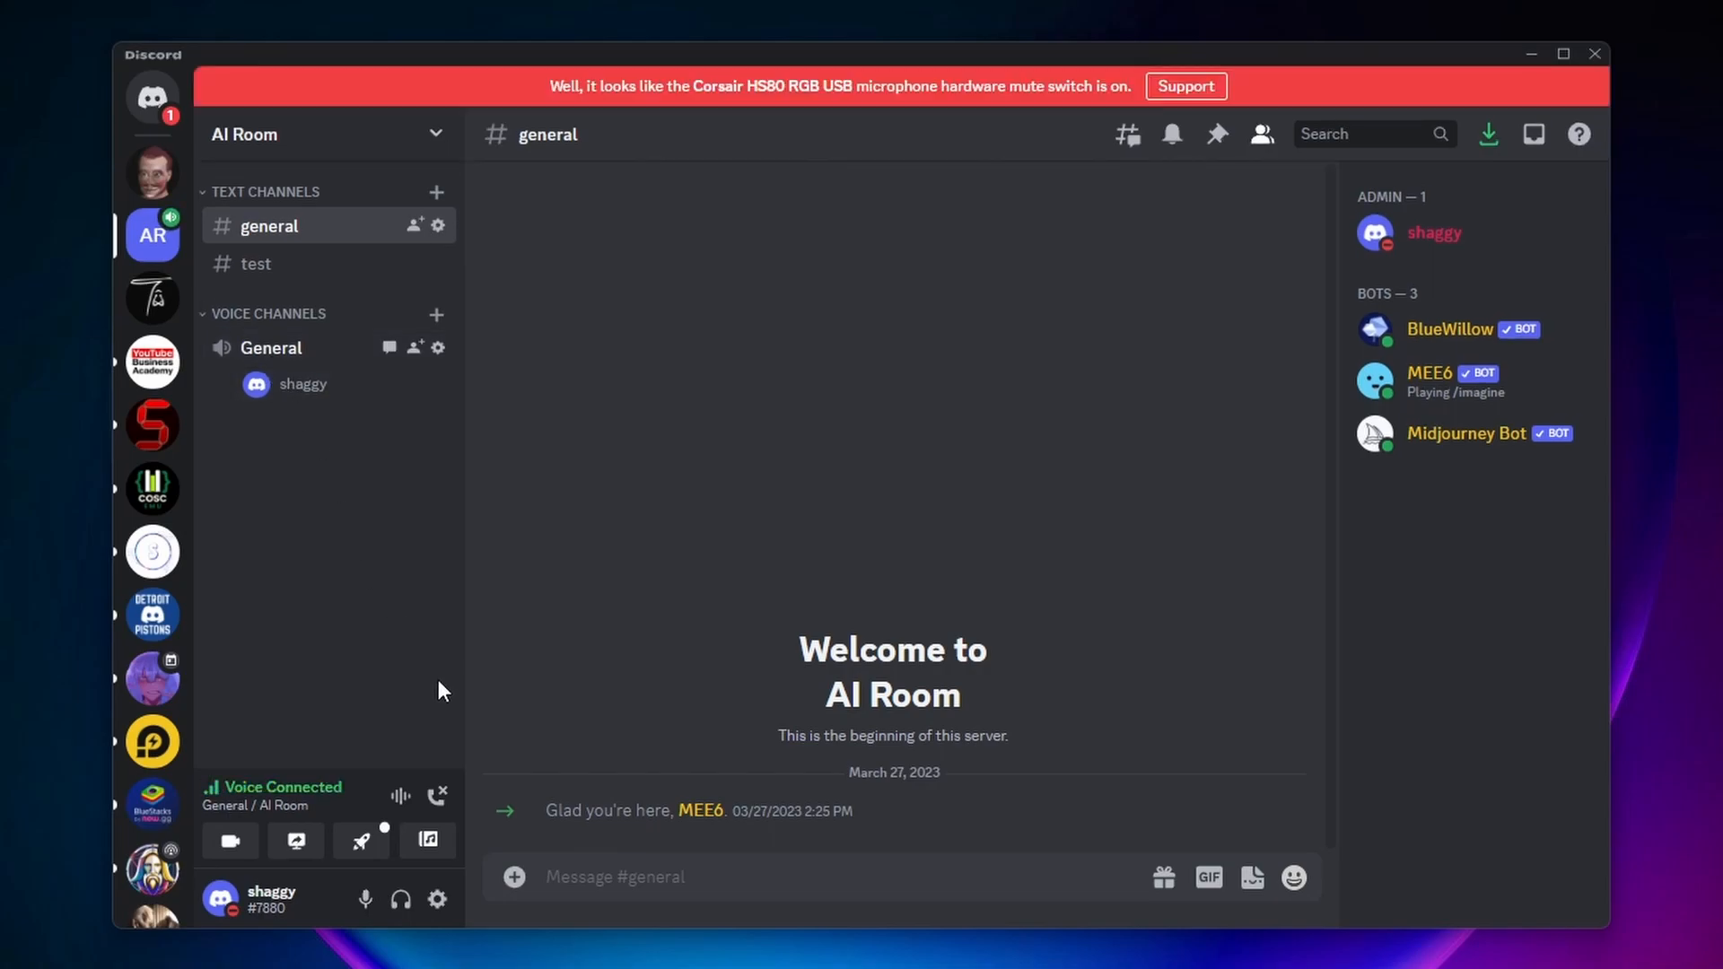
left_click(427, 842)
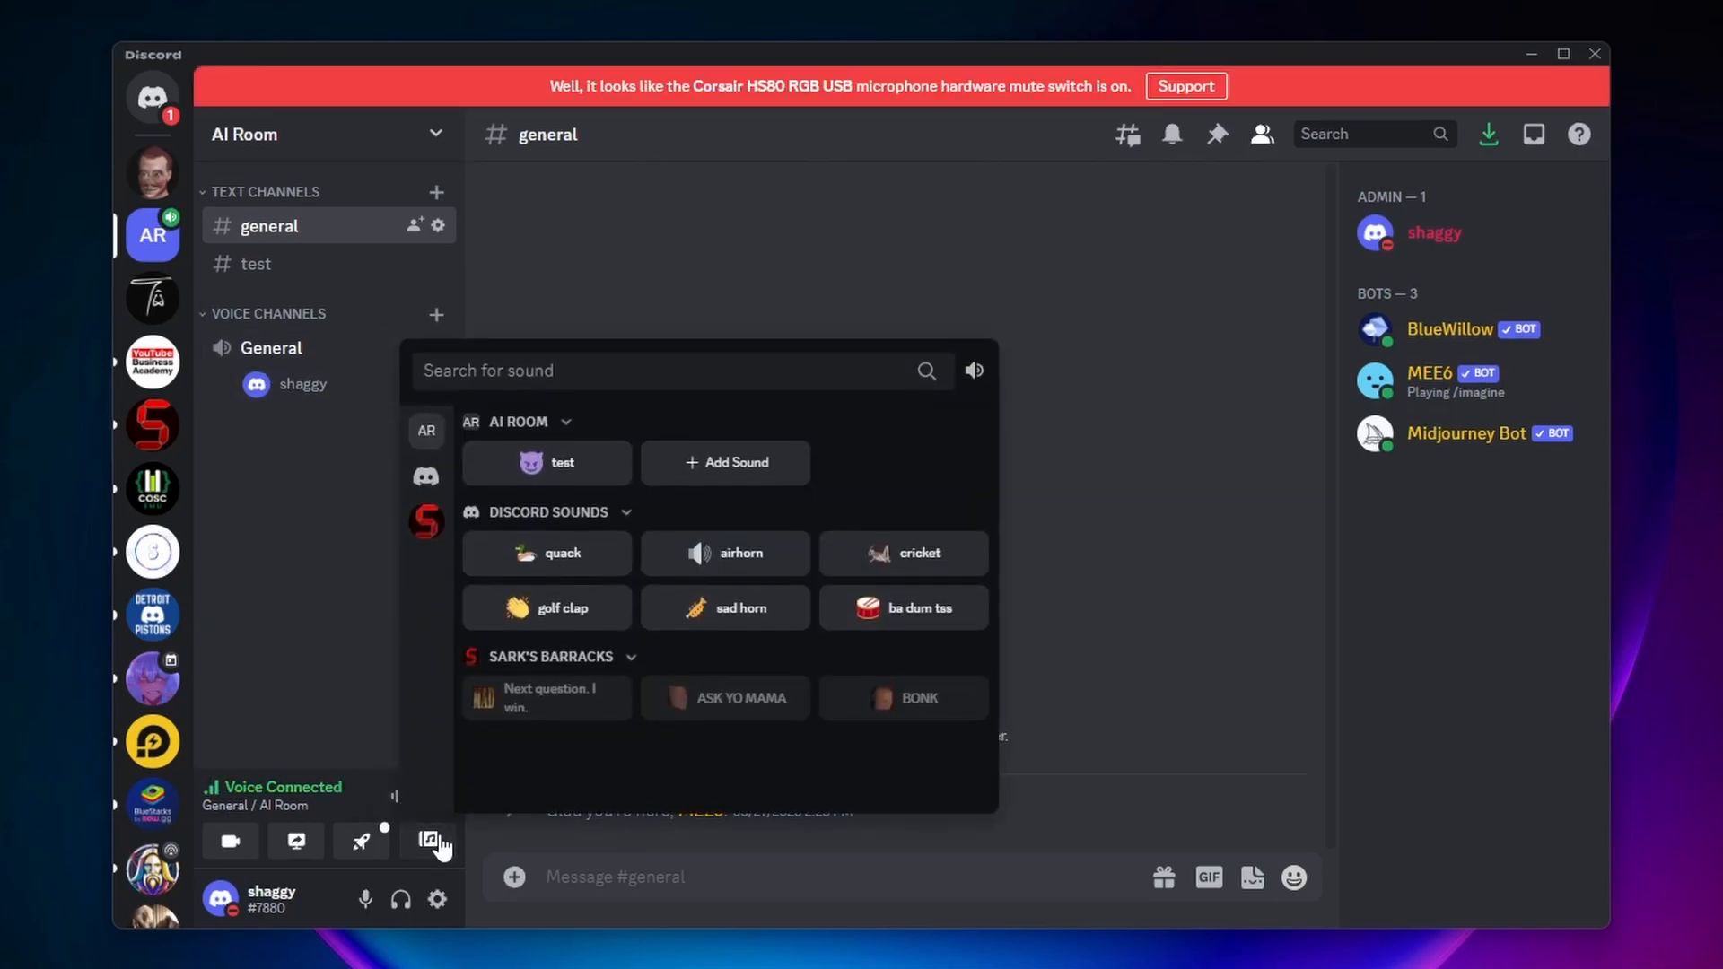